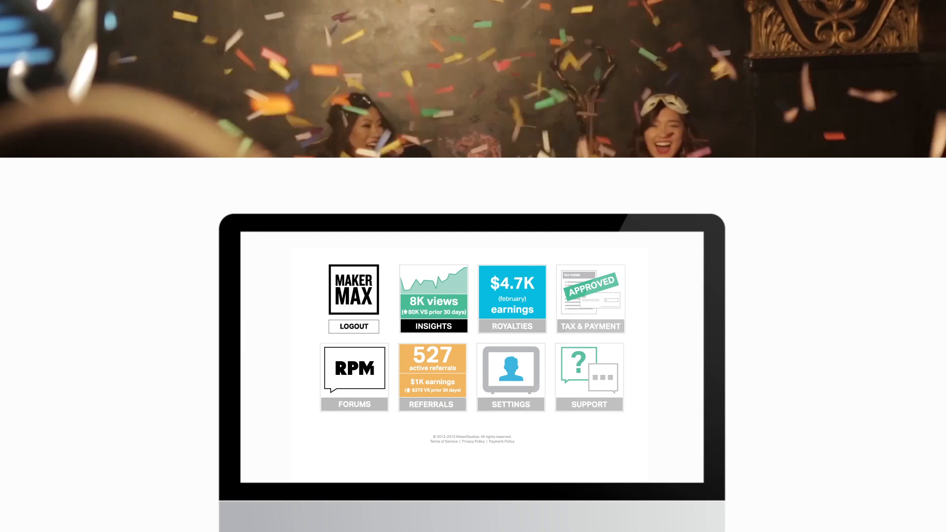
View the royalties breakdown for May 2013, year-to-date and lifetime totals with per-source monthly statements.
{"action": "left_click", "coordinate": [590, 377]}
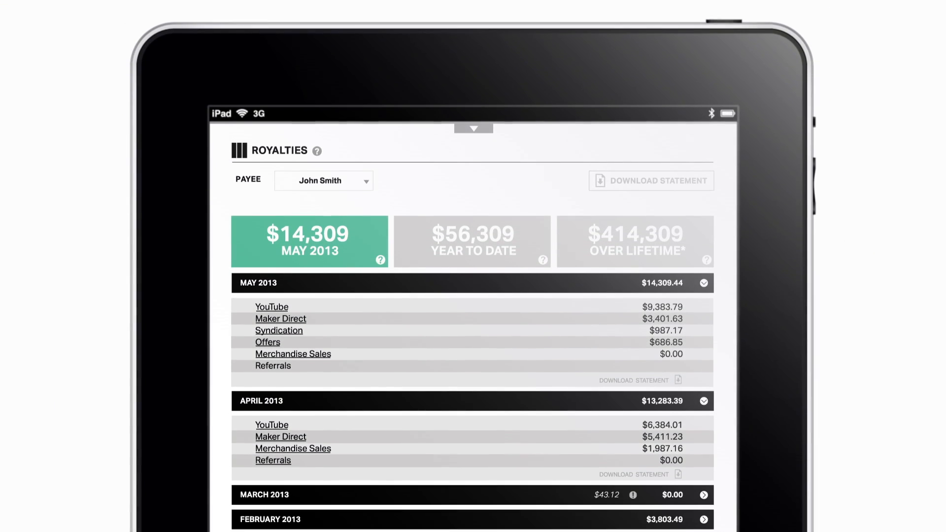
{"action": "scroll", "scroll_direction": "down", "scroll_amount": 3}
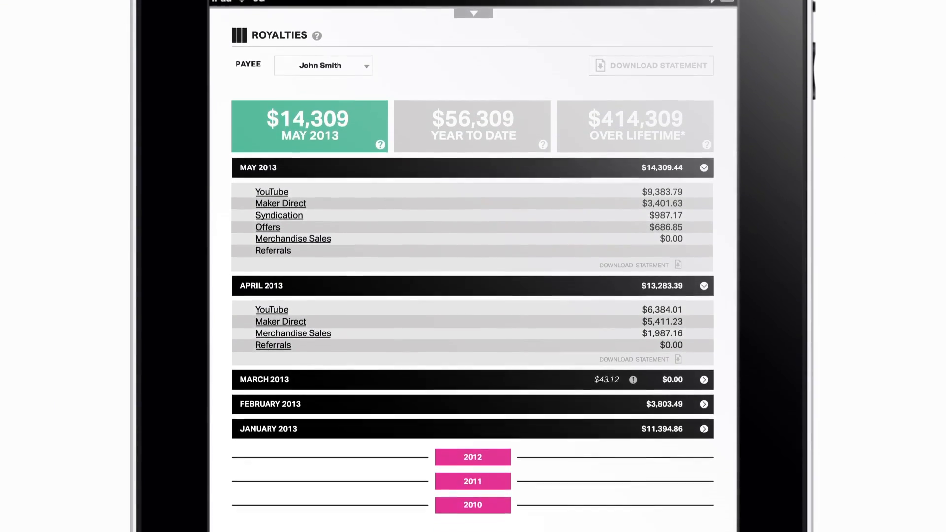
{"action": "scroll", "scroll_direction": "down", "scroll_amount": 3}
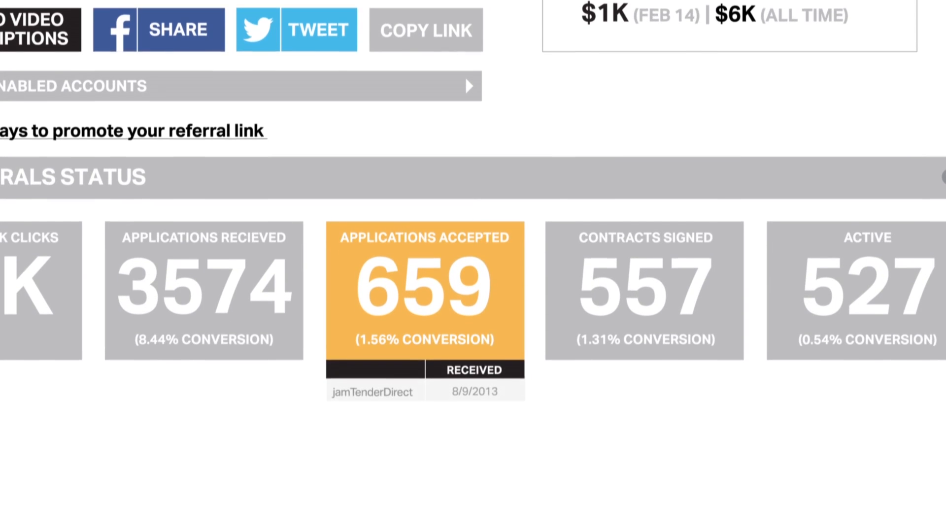
Reveal the Applications Accepted list of four channel names with received dates.
{"action": "scroll", "scroll_direction": "down", "scroll_amount": 3}
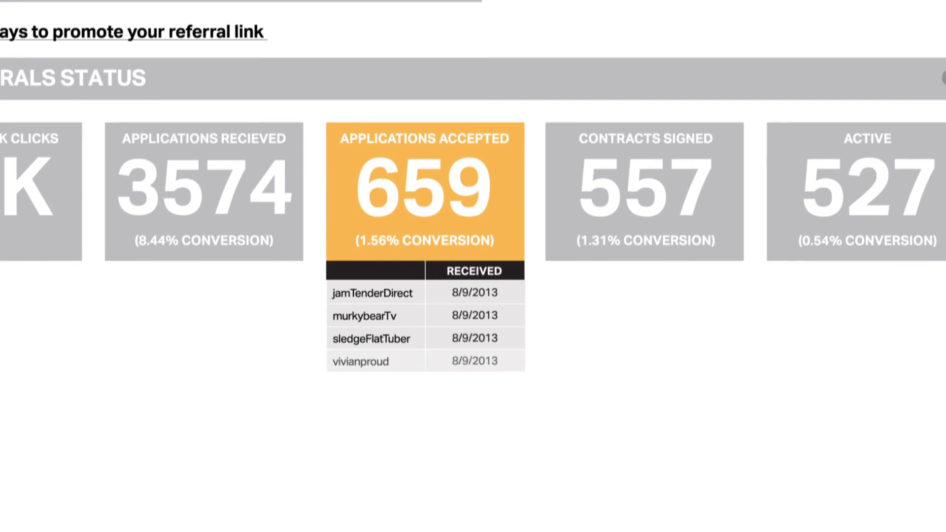